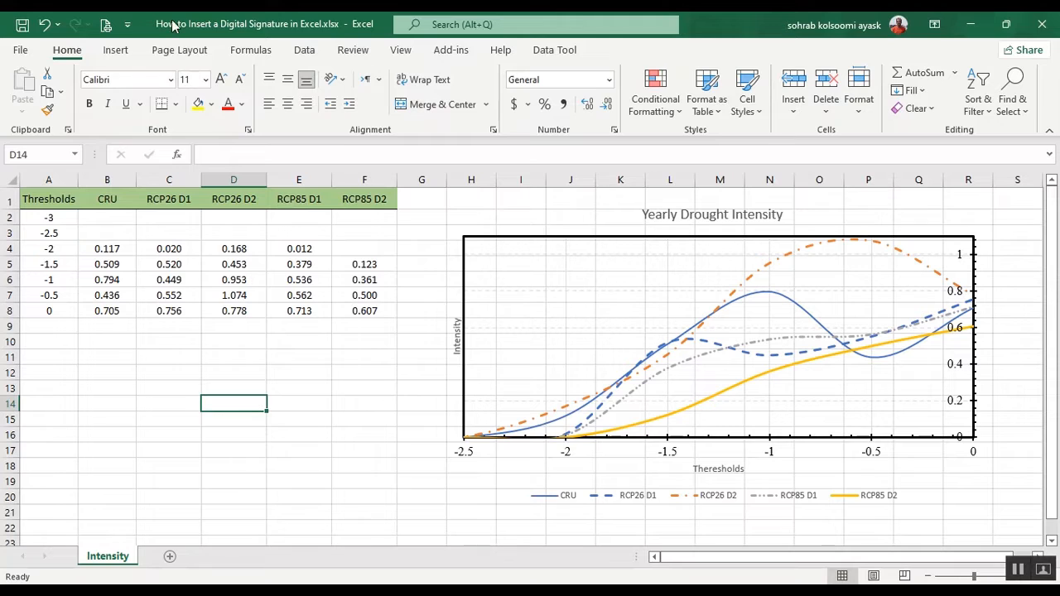
mouse_move(185, 35)
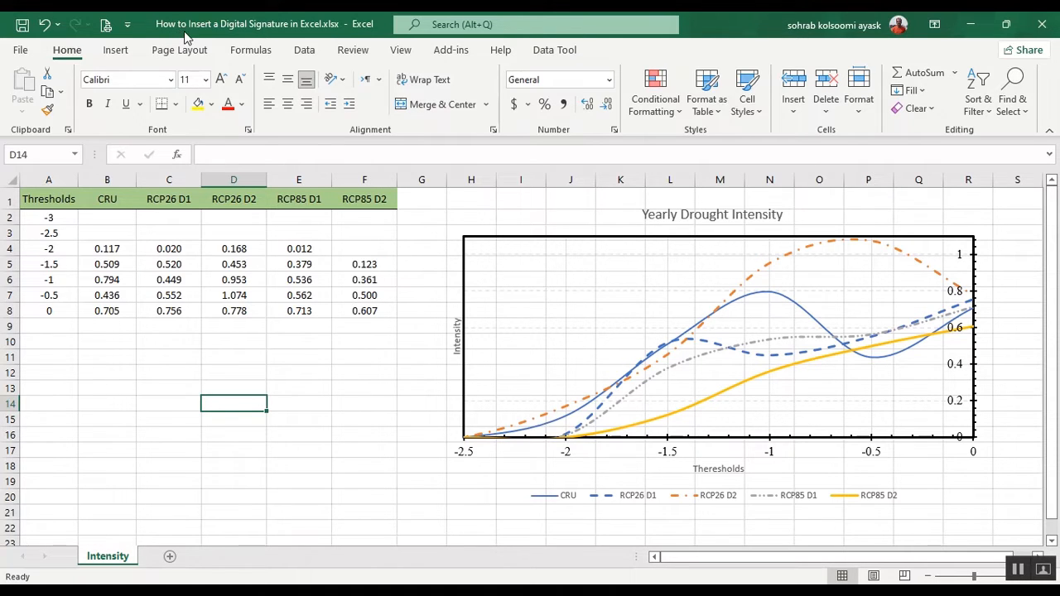
mouse_move(298, 31)
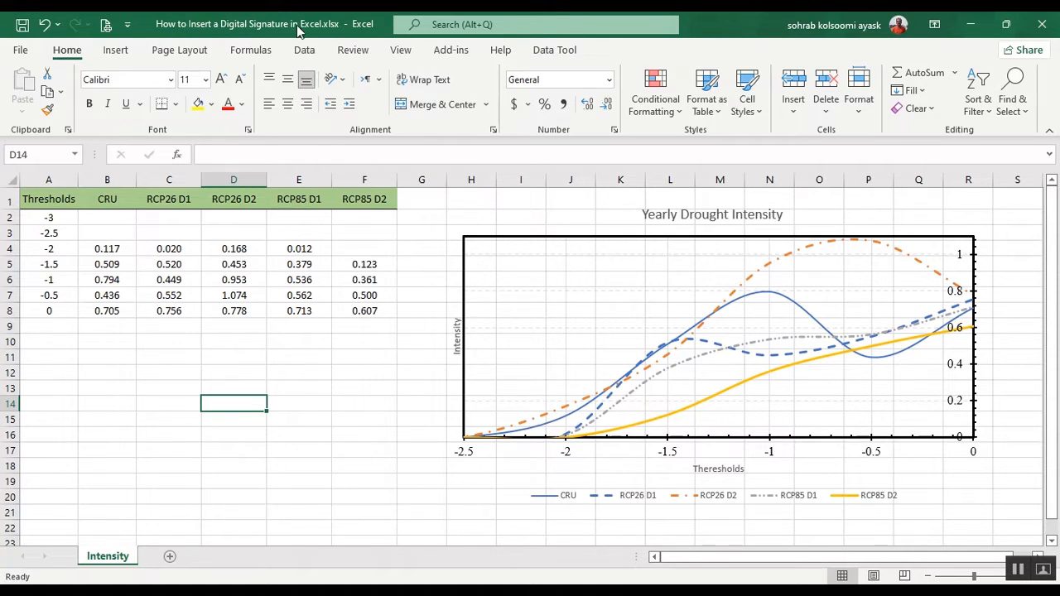
mouse_move(333, 339)
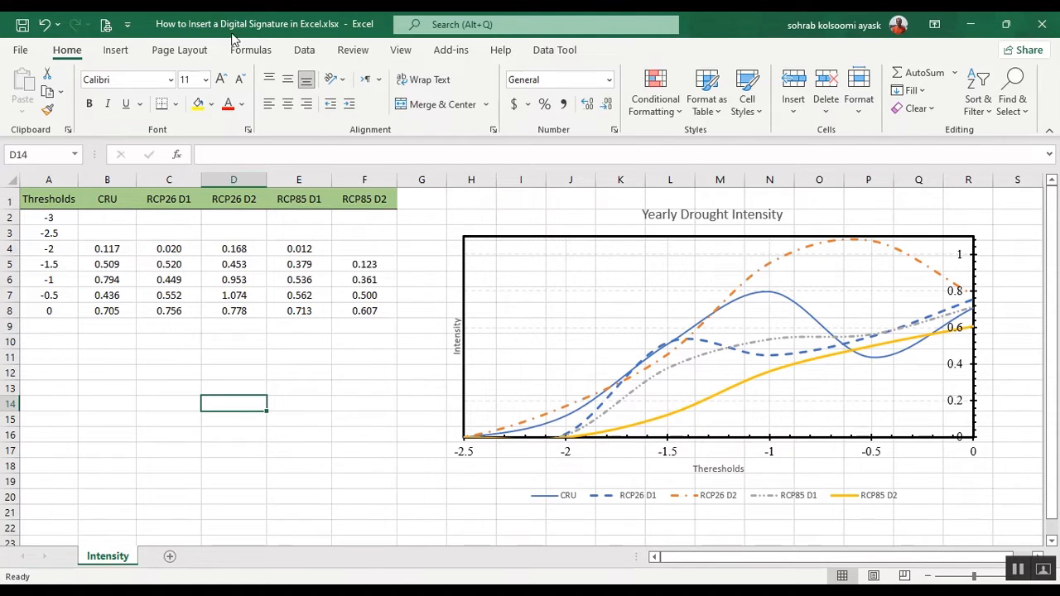
mouse_move(473, 268)
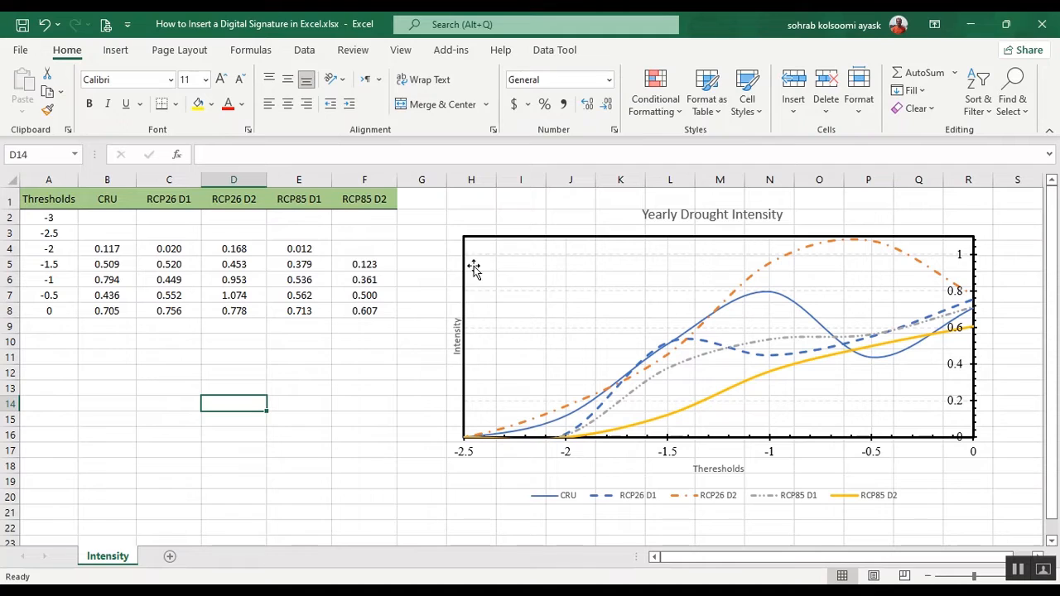
mouse_move(444, 295)
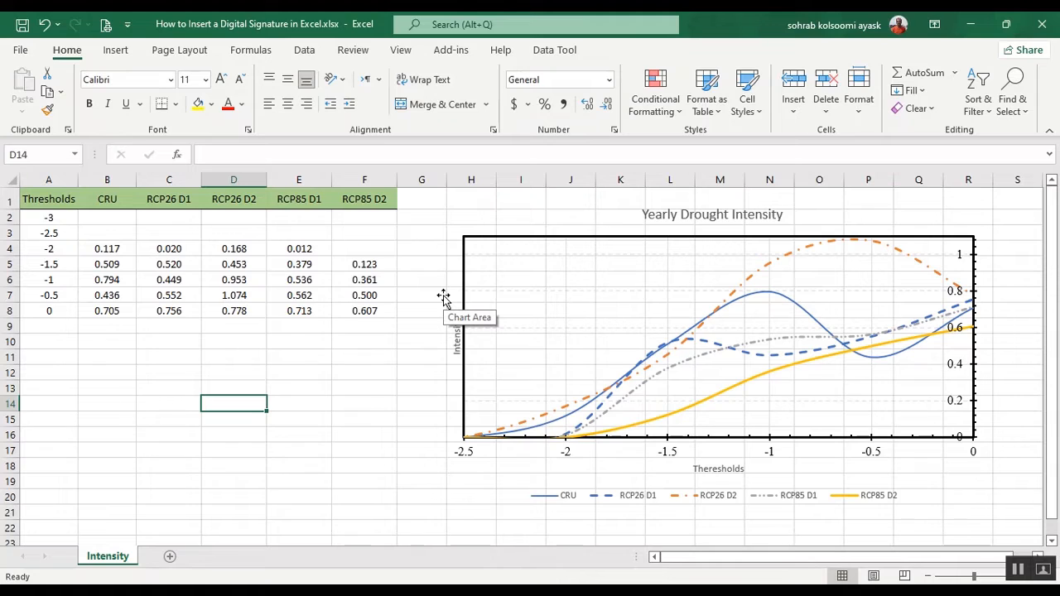
mouse_move(330, 322)
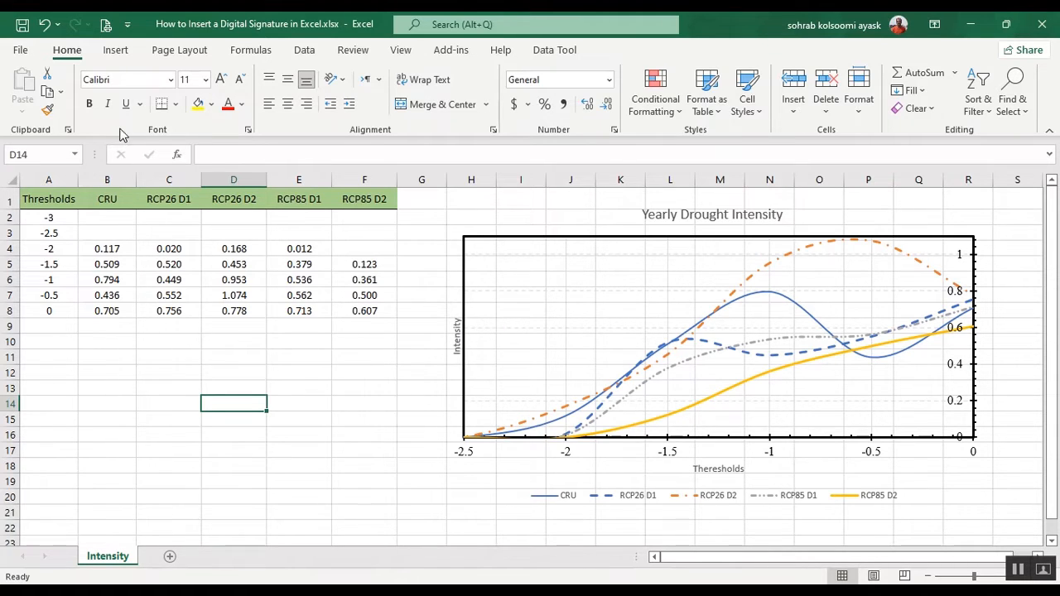
Step: Reveal the Insert ribbon's Text group listing Text Box, WordArt, Signature Line and Object
click(116, 49)
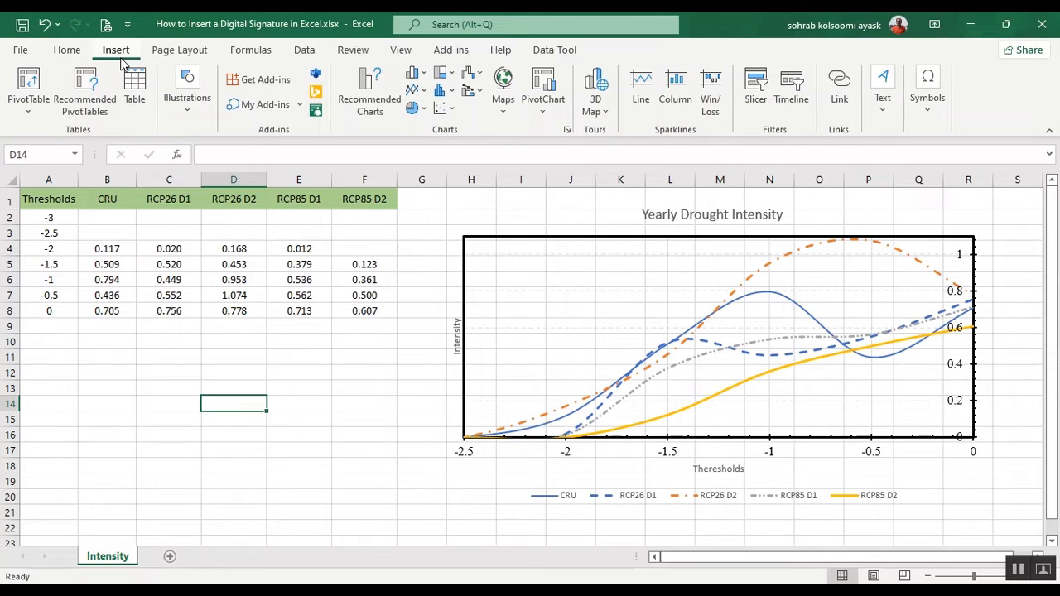
mouse_move(881, 82)
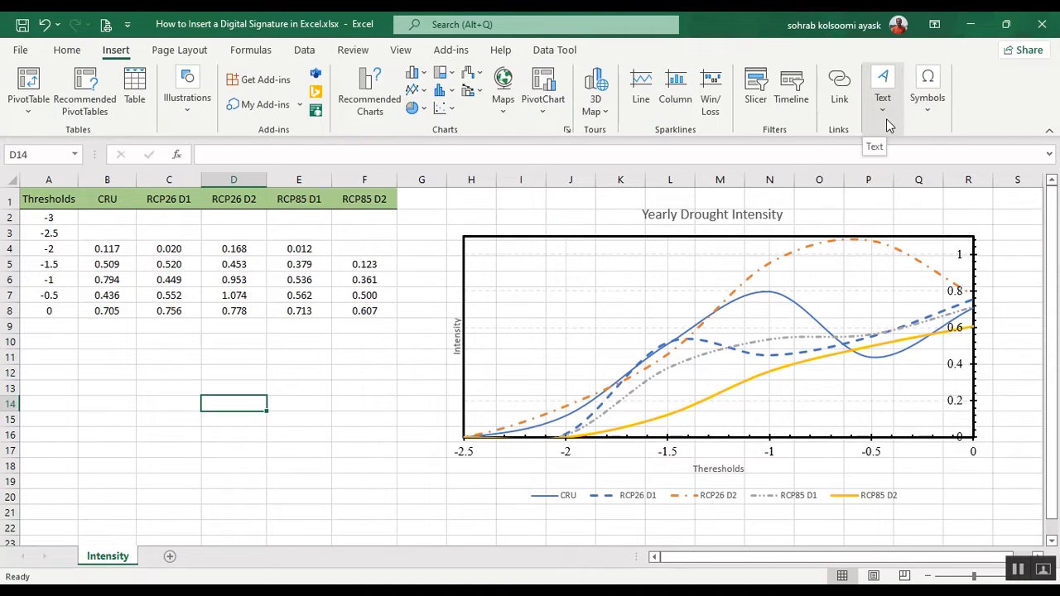
click(882, 86)
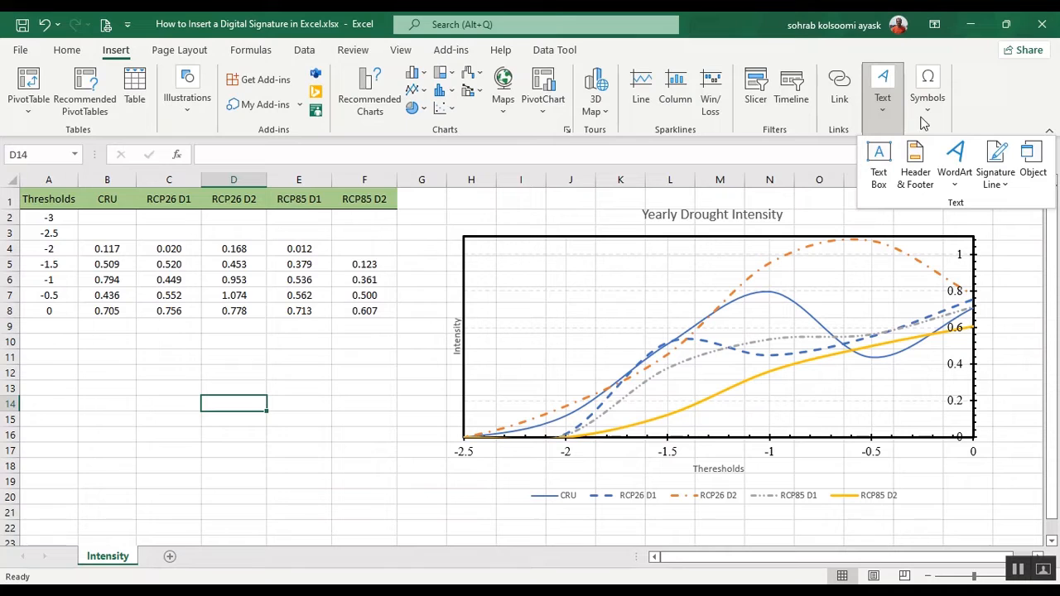
mouse_move(995, 157)
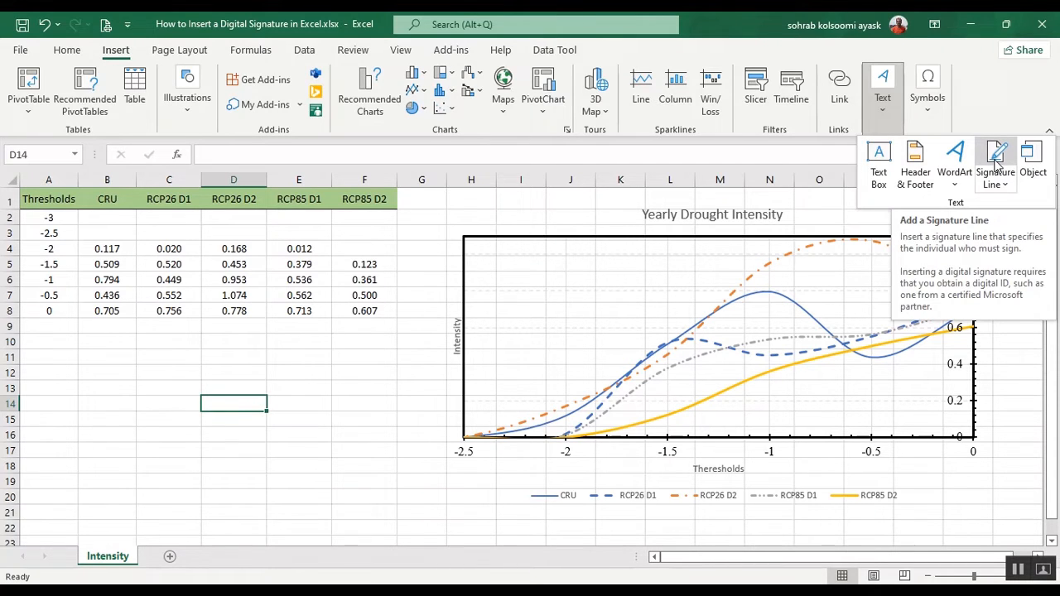
Step: Add a signature line with suggested signer 'AgiMetSoft' below the data table on the Intensity sheet
click(996, 157)
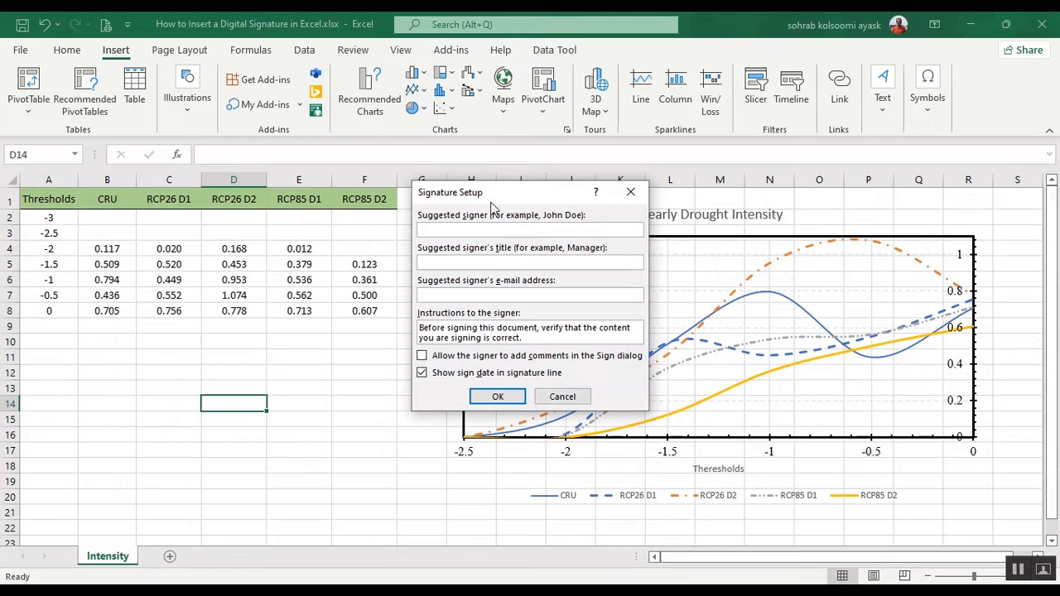
drag(451, 192, 333, 255)
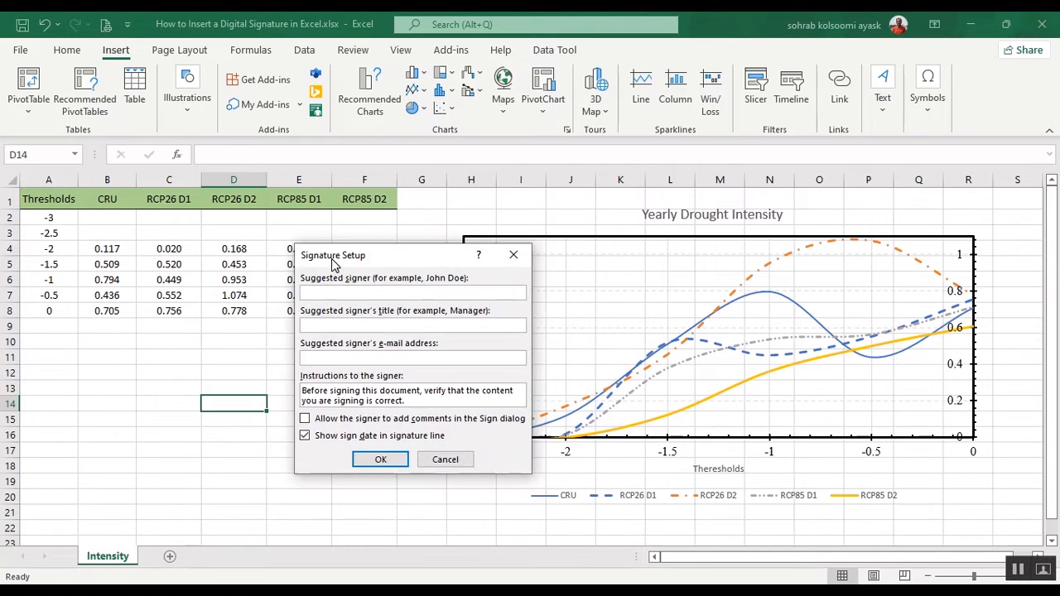
drag(331, 255, 305, 264)
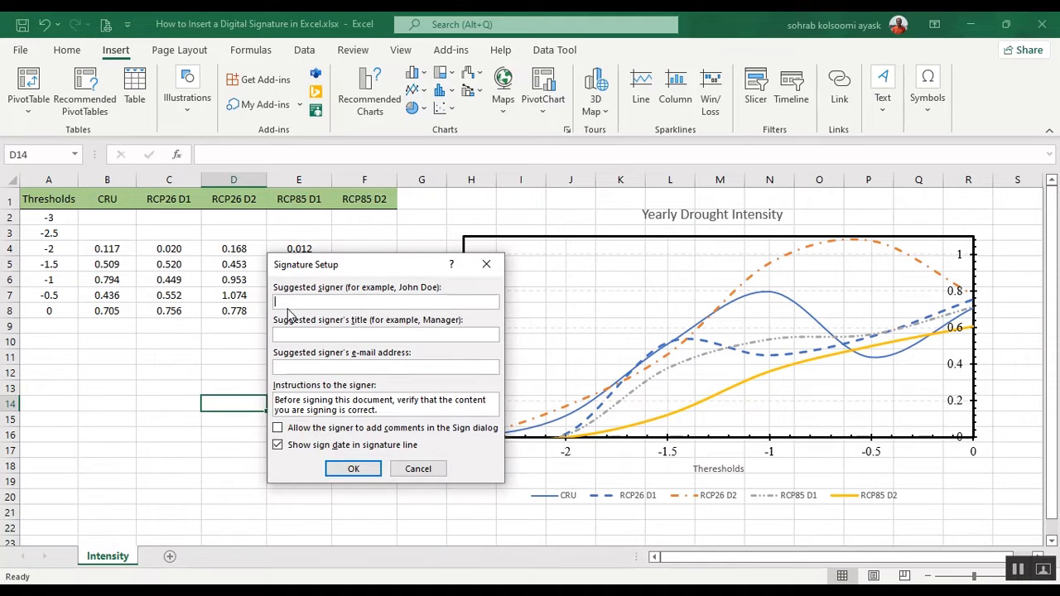
text(A)
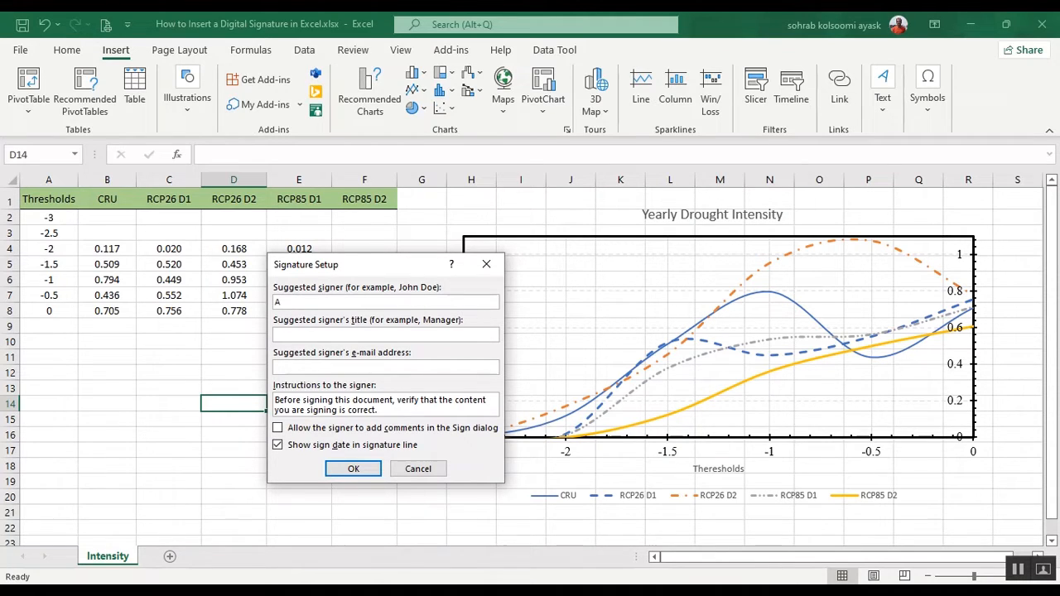
text(gi)
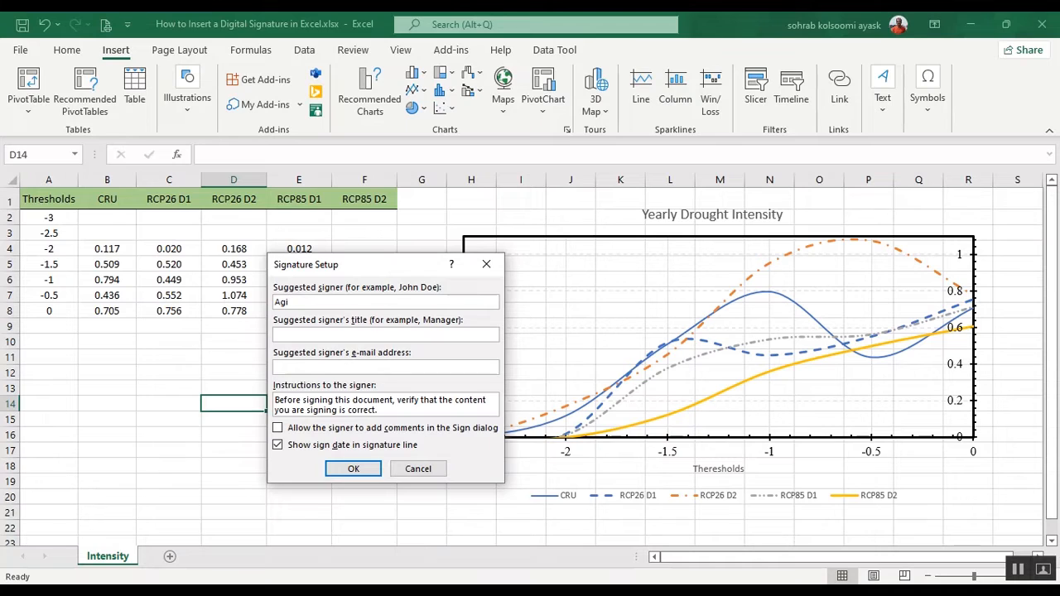
text(MetS)
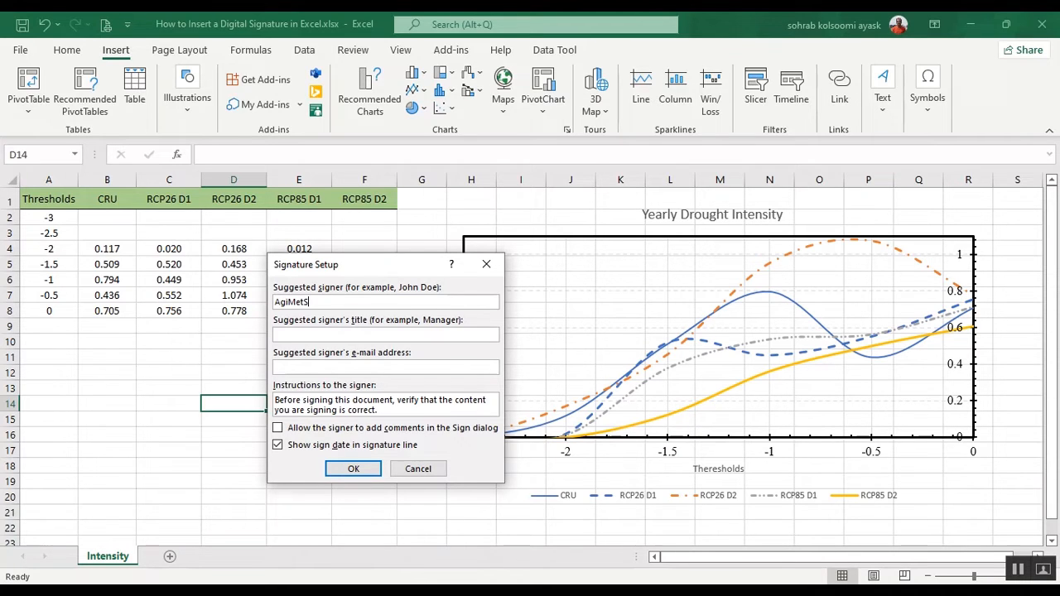
text(Soft)
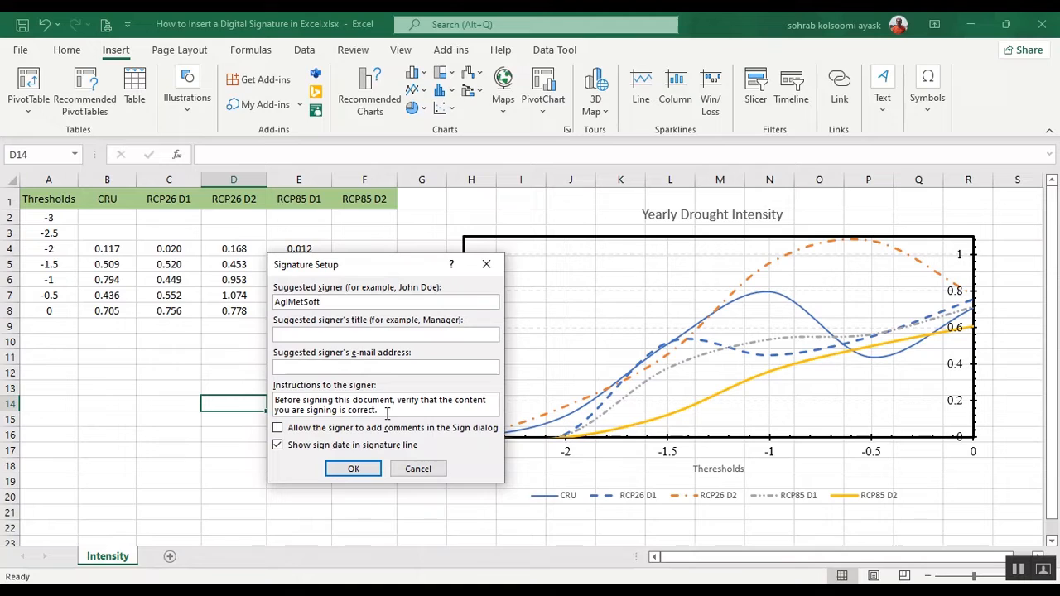
triple_click(384, 404)
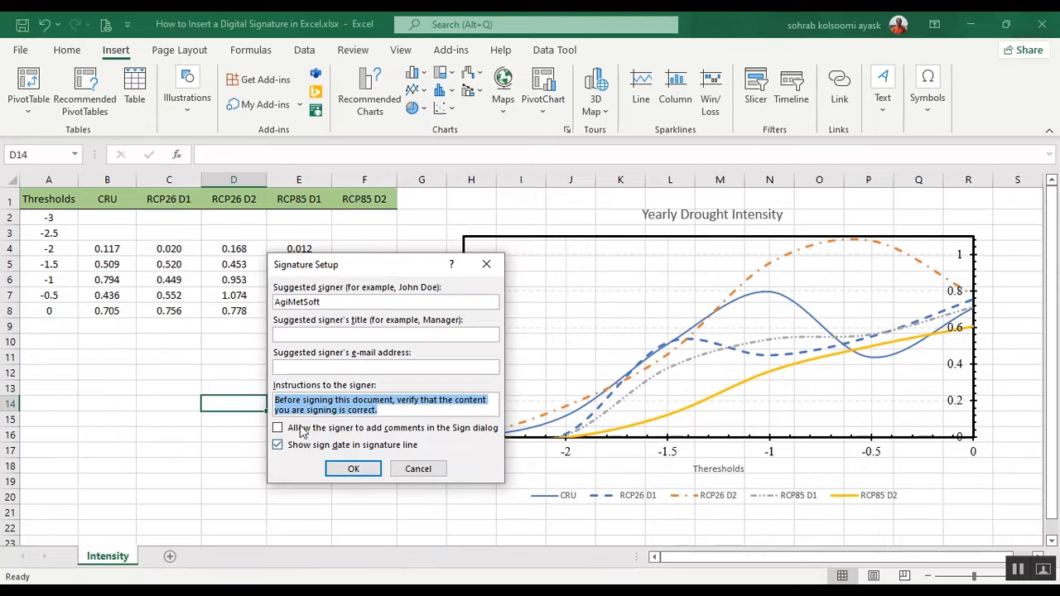
click(353, 469)
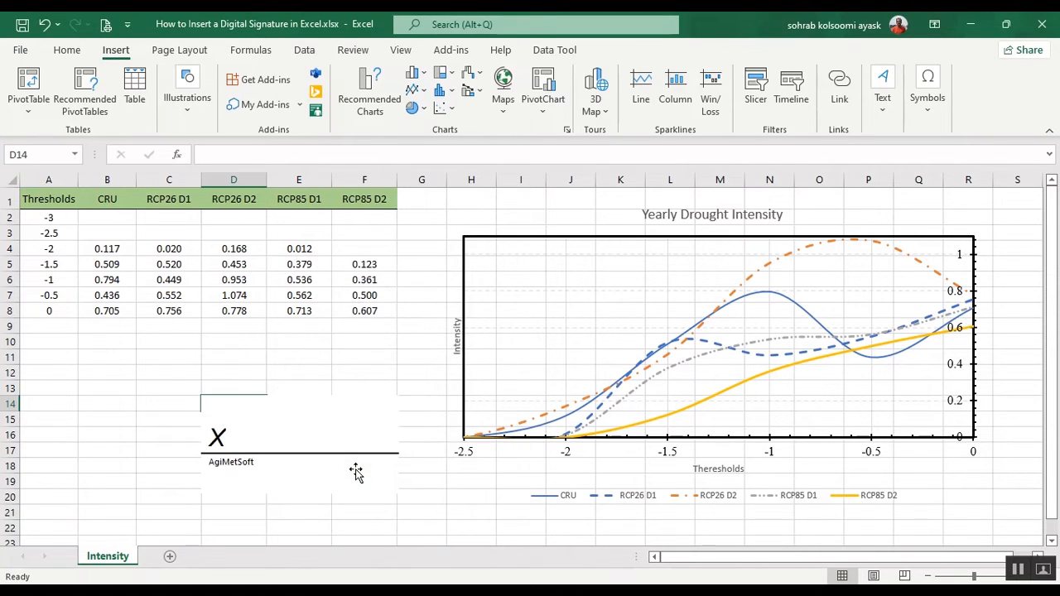
Step: Select the new AgiMetSoft signature line object on the sheet
click(300, 444)
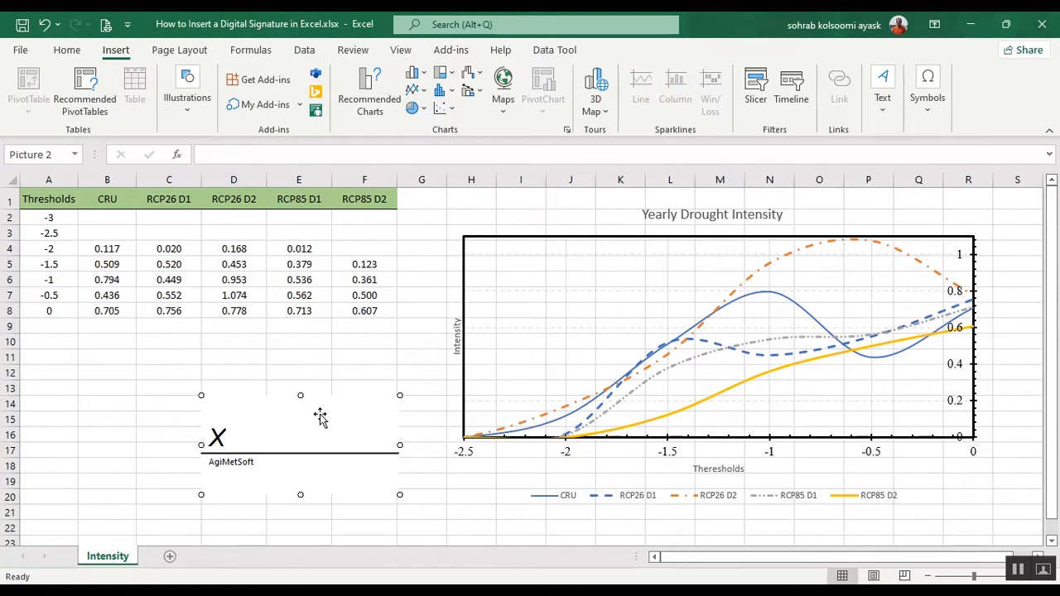
mouse_move(225, 354)
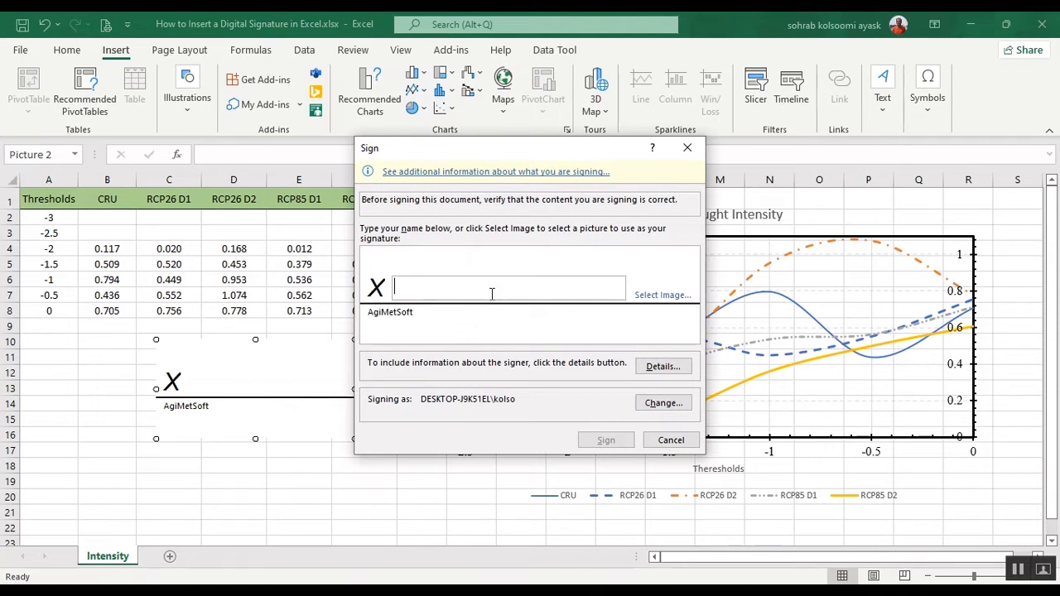
mouse_move(663, 294)
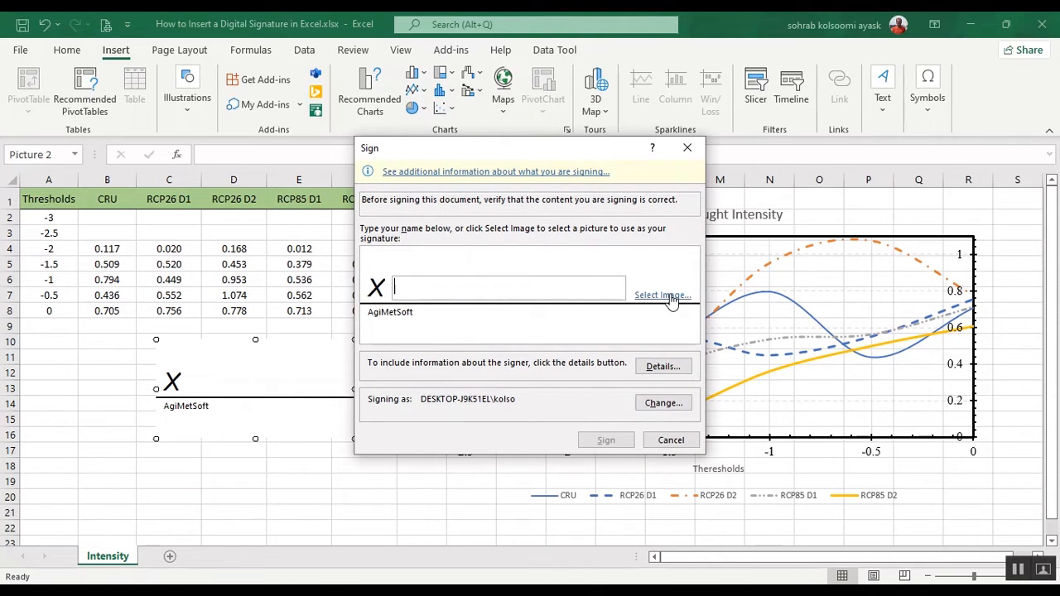
mouse_move(638, 305)
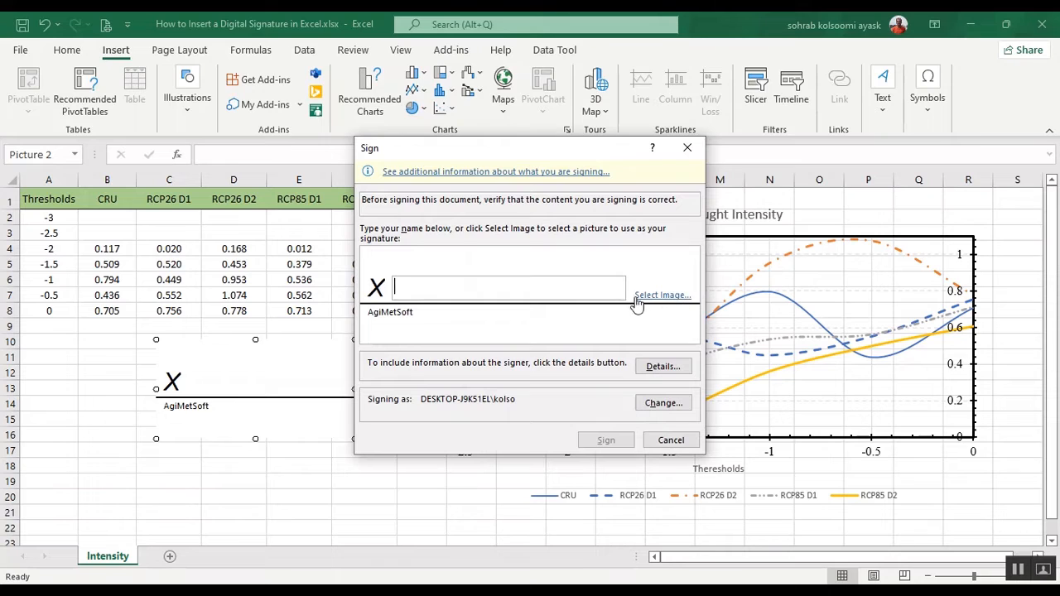
mouse_move(659, 305)
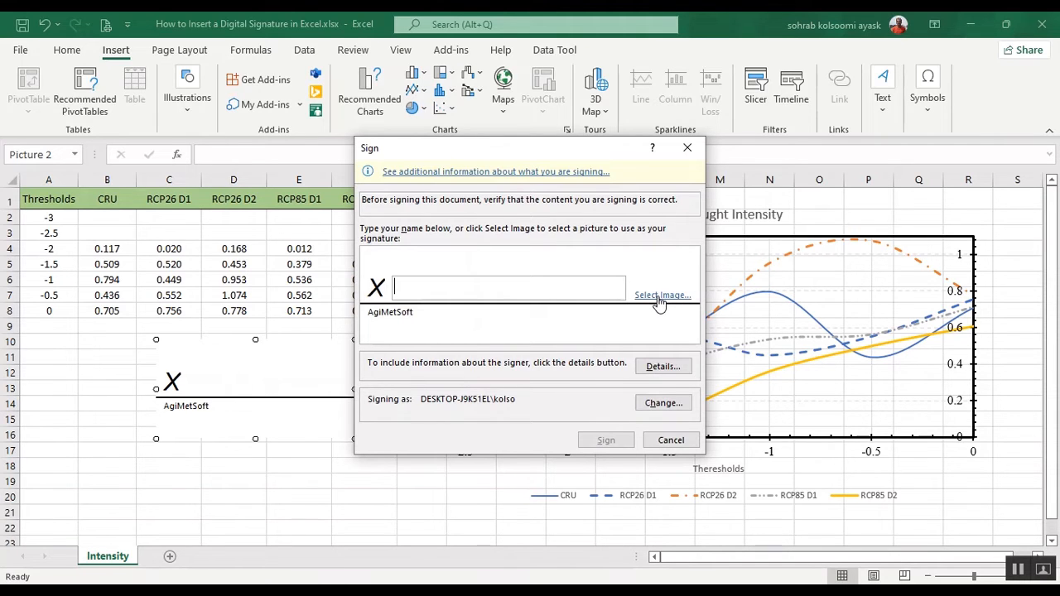
Step: Choose the picture sign.png as the handwritten signature image in the Sign dialog
click(662, 295)
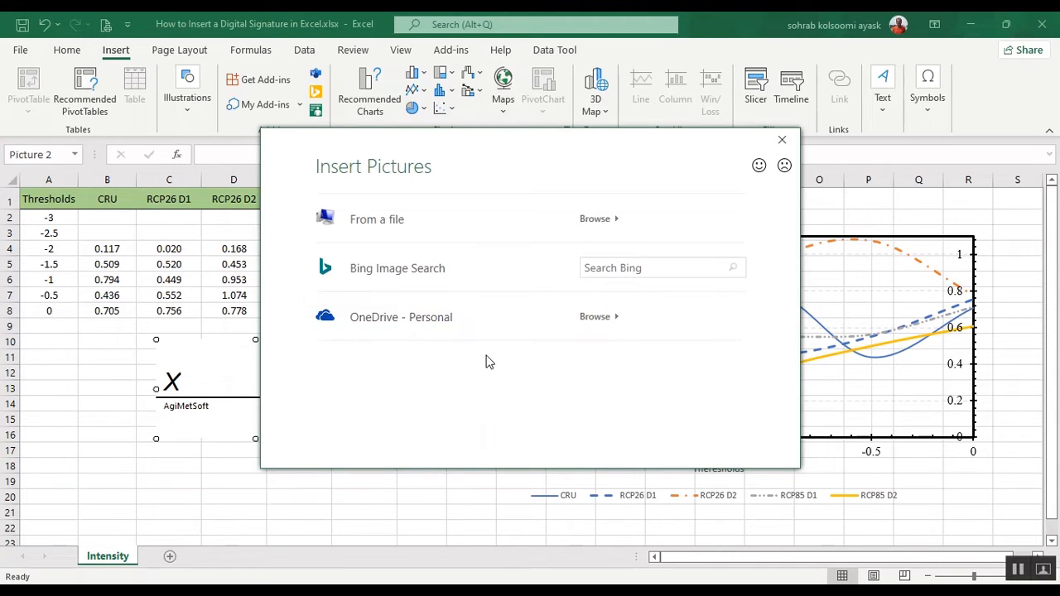
mouse_move(595, 218)
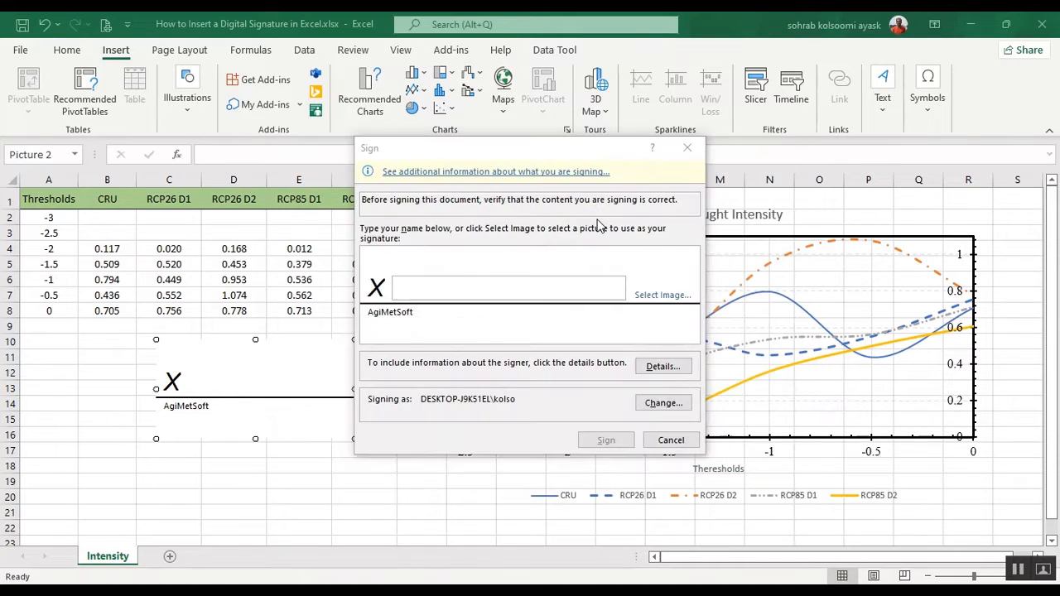
click(662, 295)
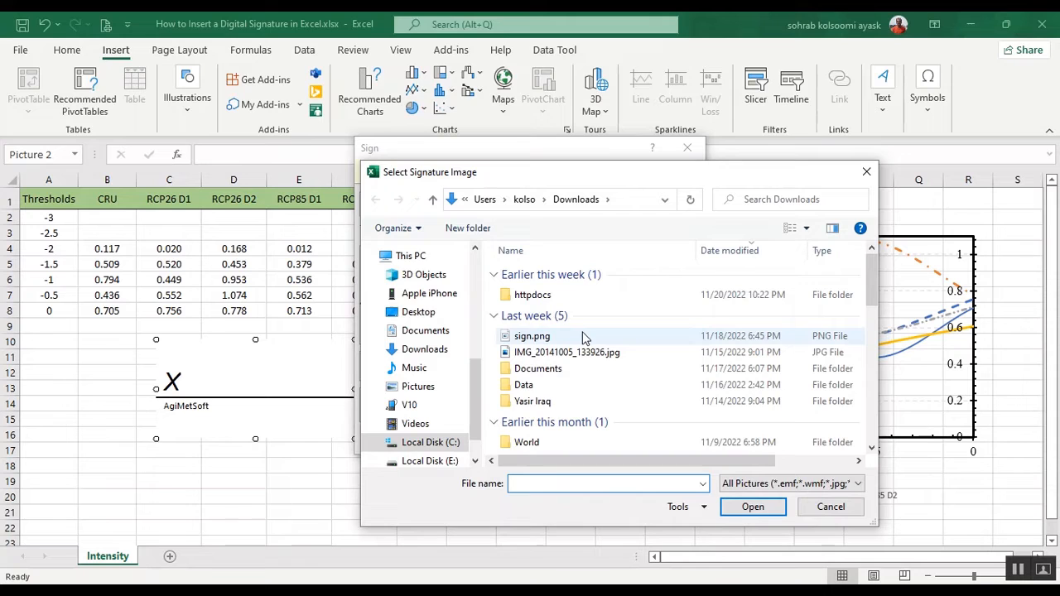
mouse_move(533, 334)
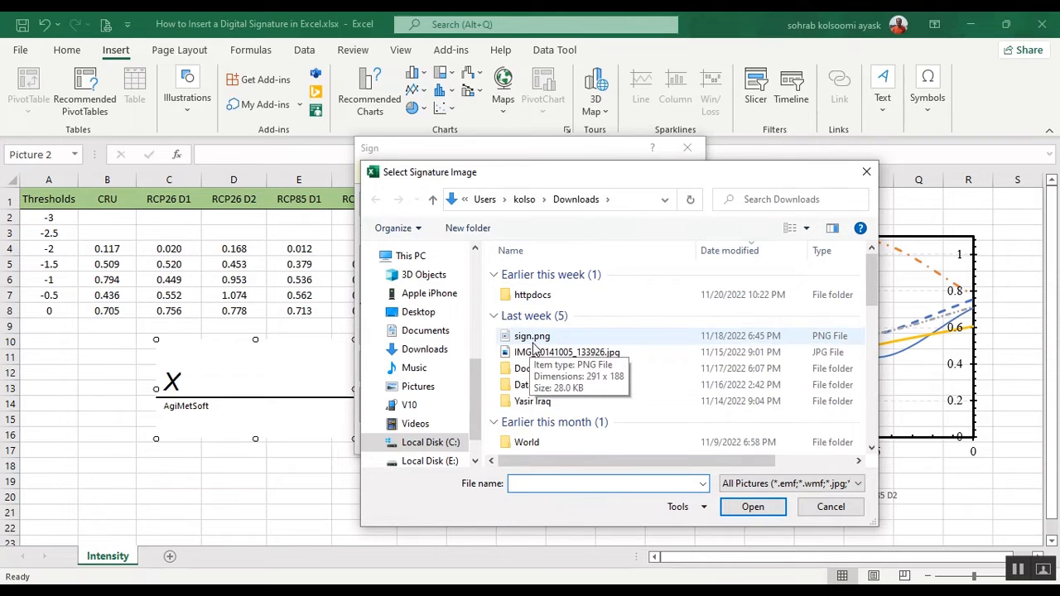
click(752, 507)
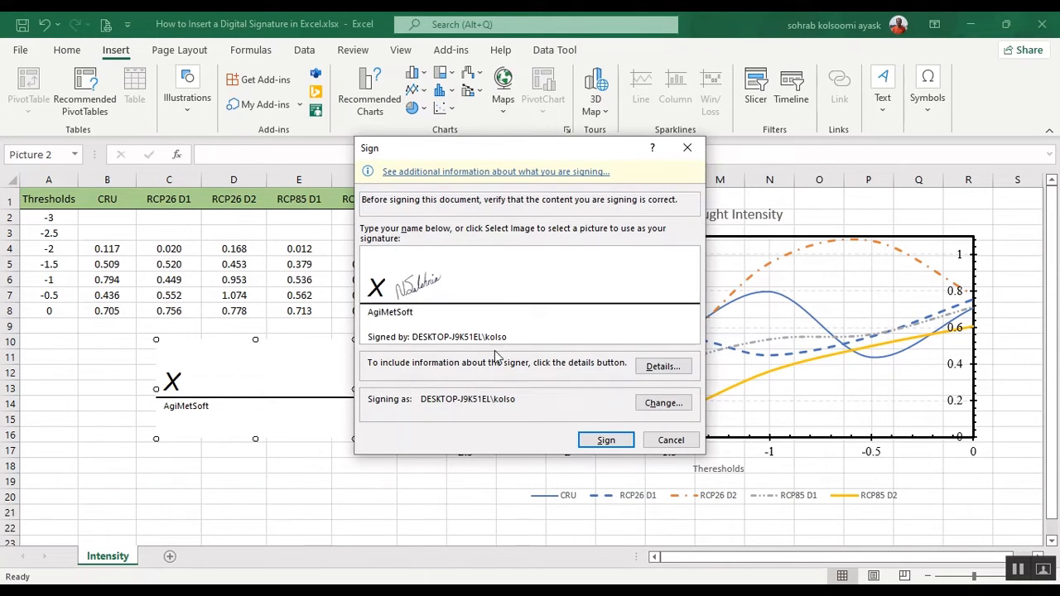
mouse_move(423, 308)
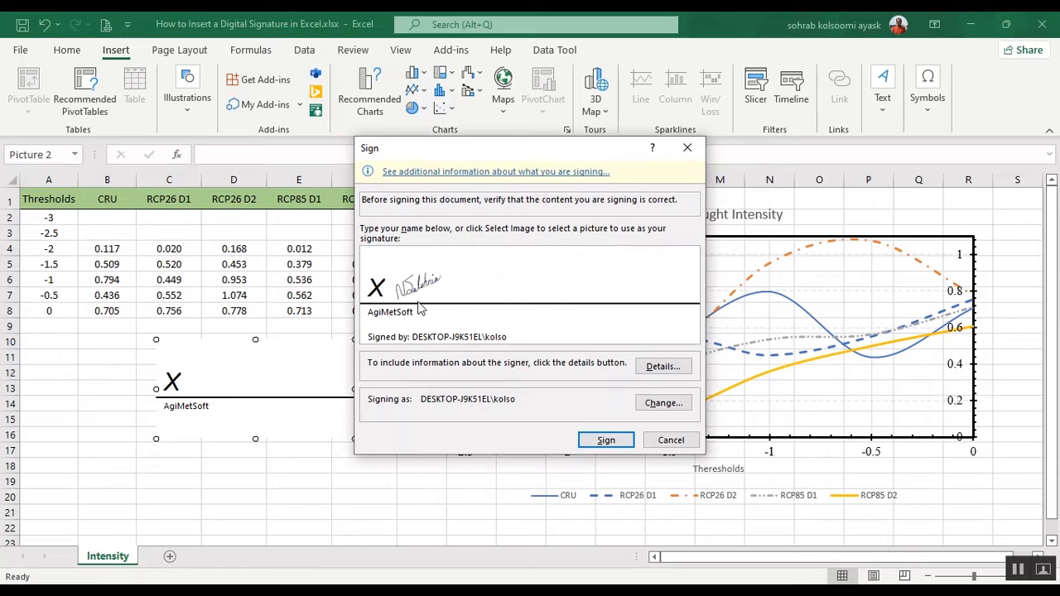
mouse_move(606, 440)
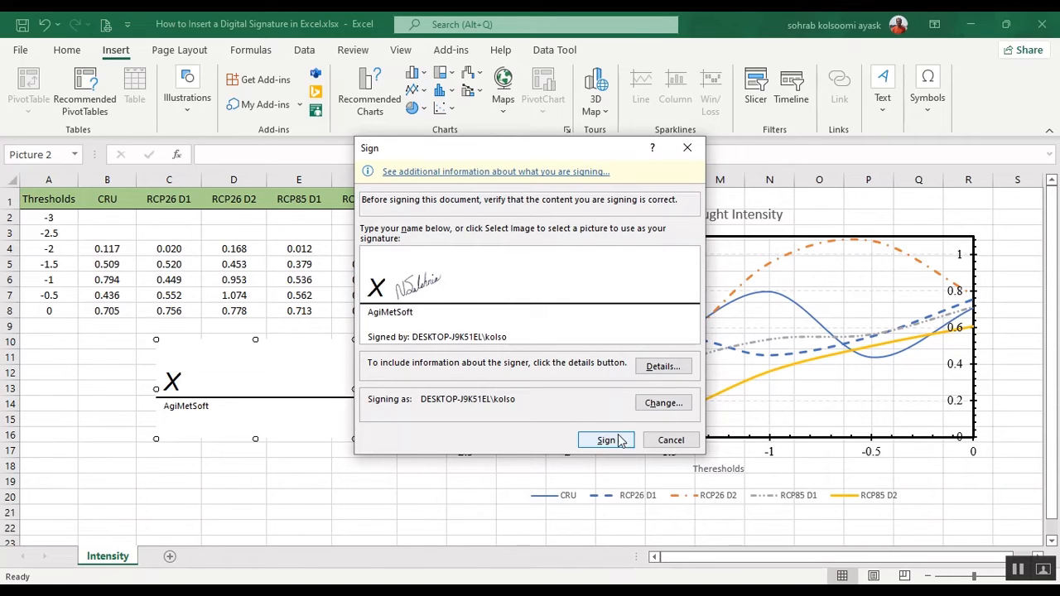
Step: Sign the workbook, accepting the unverified certificate warning and the saved-signature confirmation
click(606, 441)
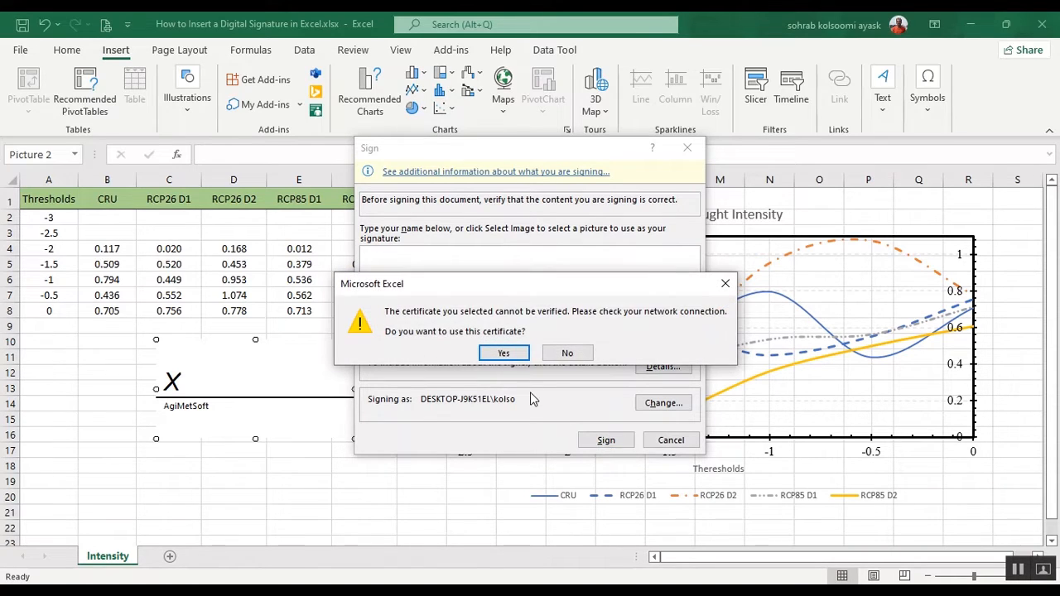
click(504, 353)
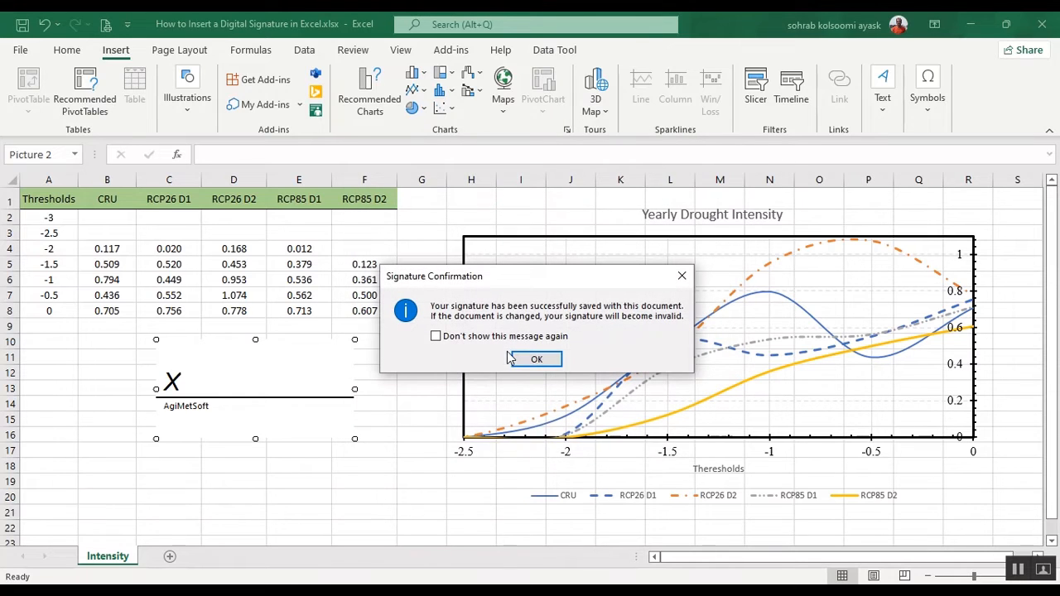
click(537, 358)
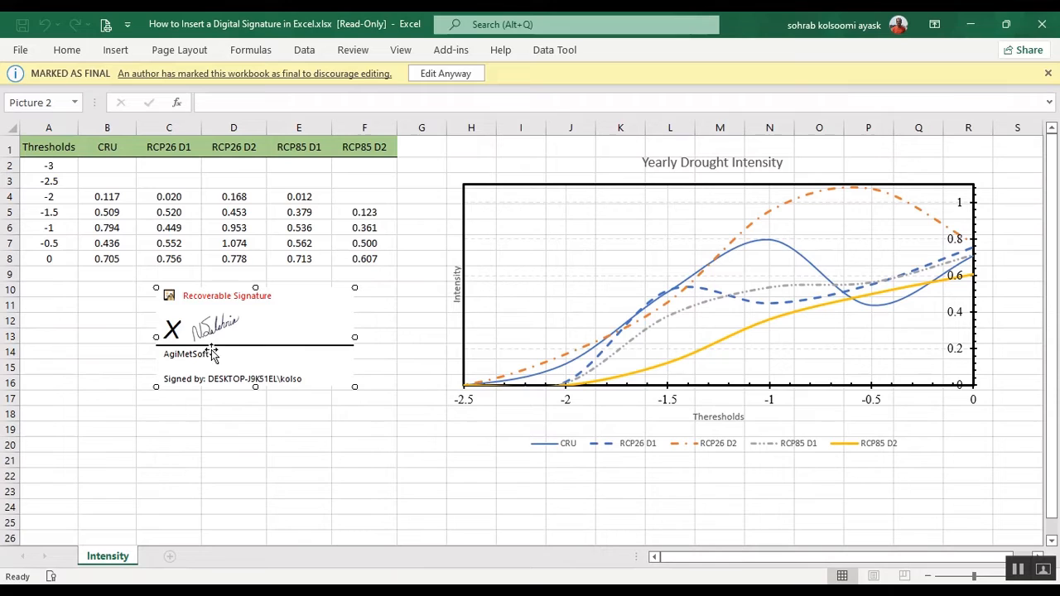
mouse_move(235, 331)
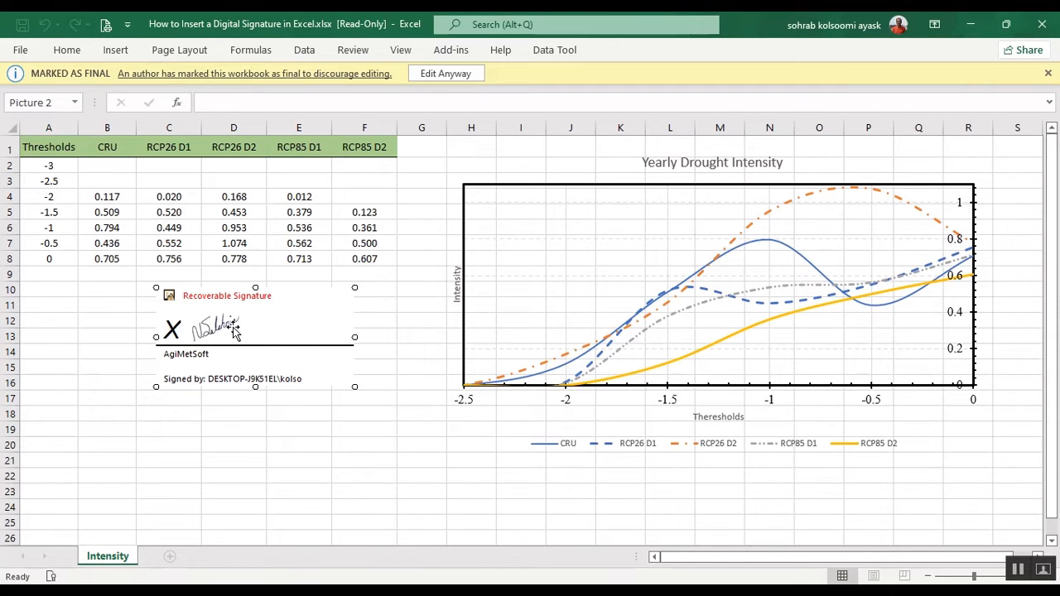
mouse_move(125, 142)
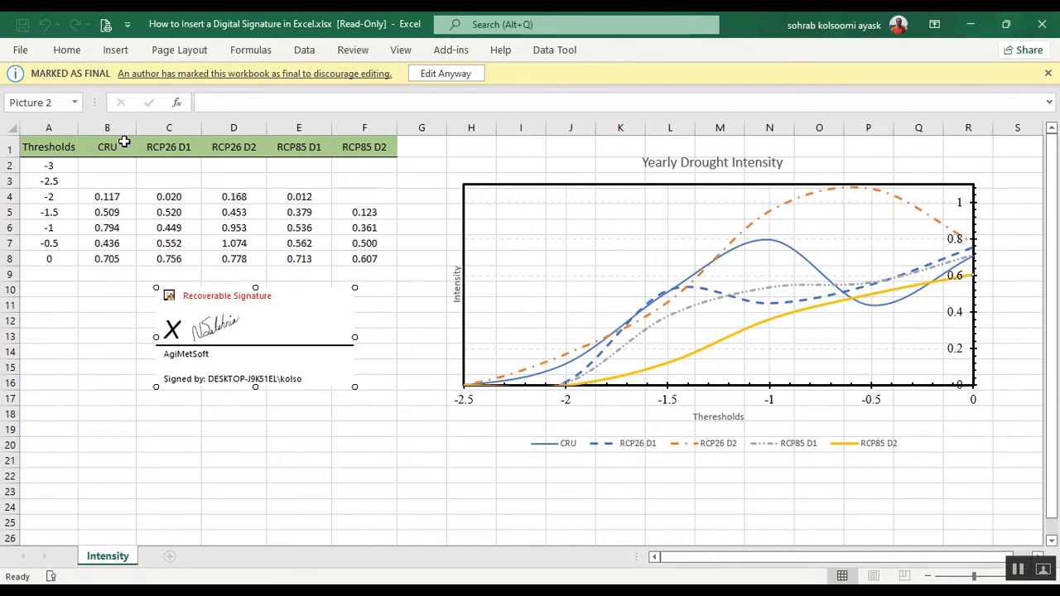
mouse_move(298, 290)
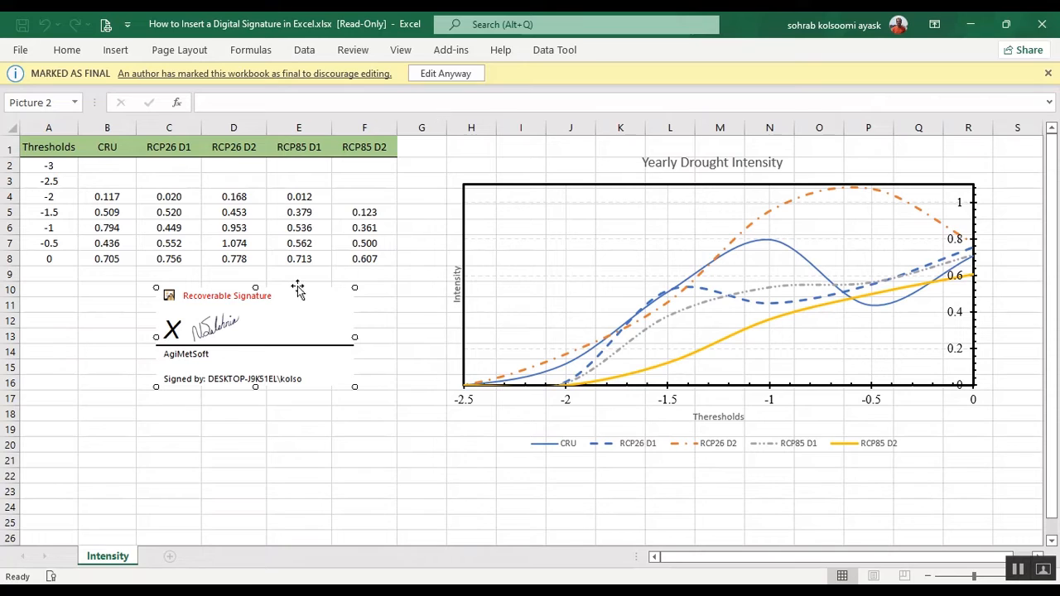
mouse_move(404, 255)
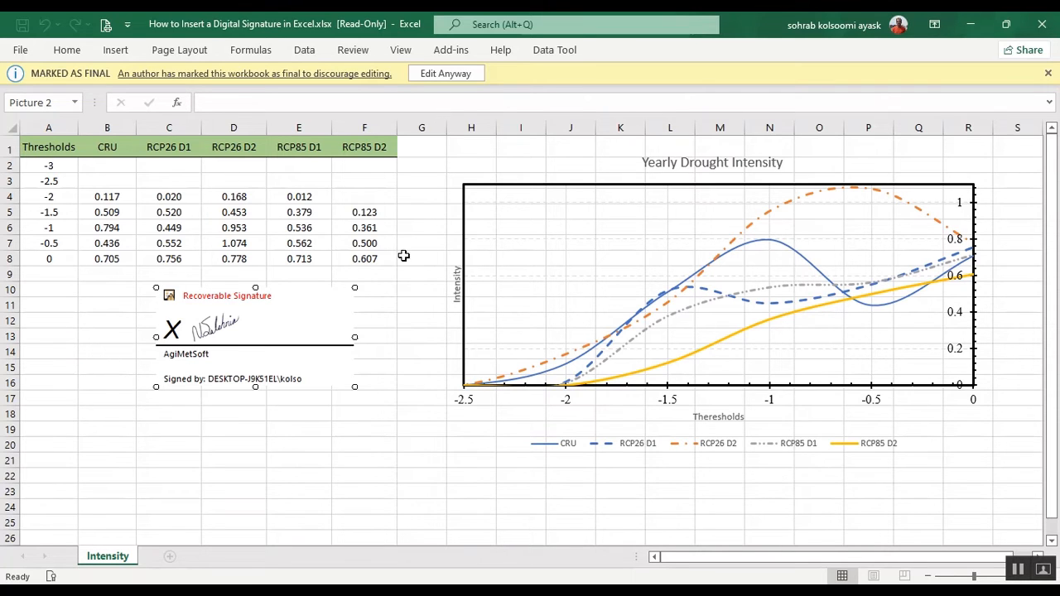
mouse_move(431, 97)
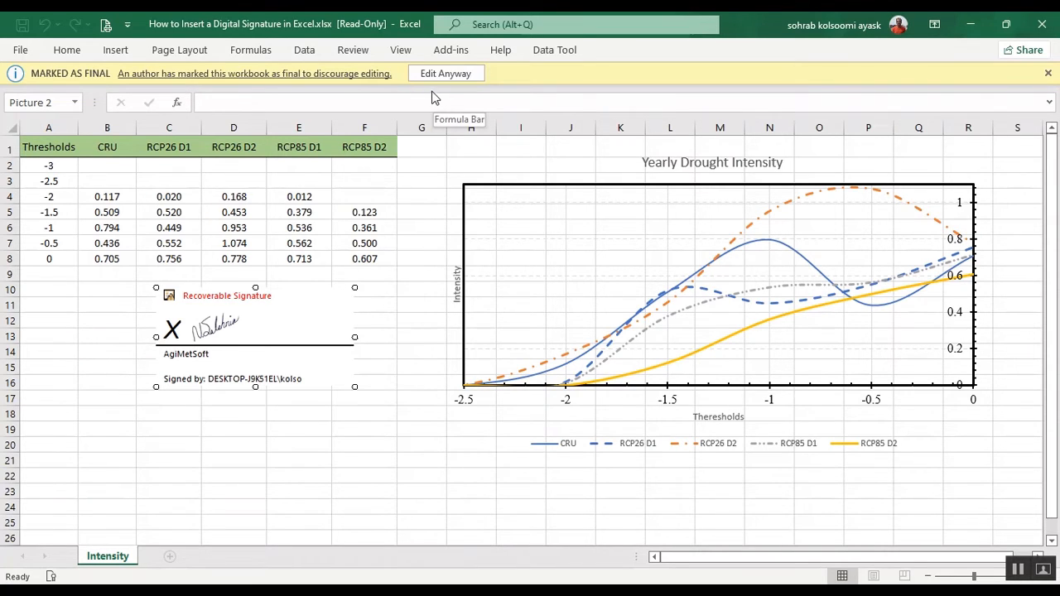
mouse_move(421, 291)
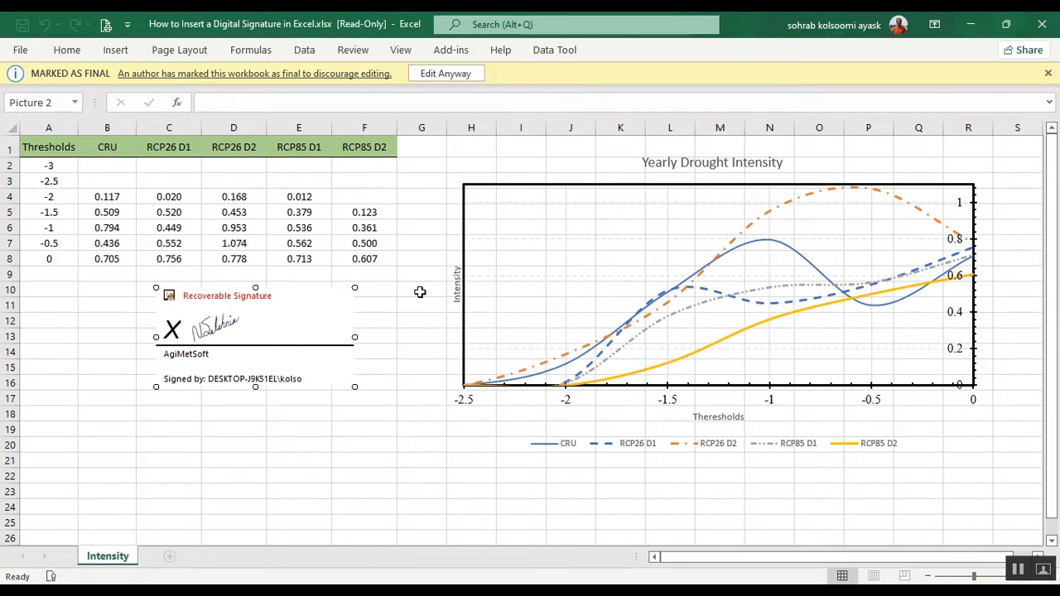
mouse_move(66, 121)
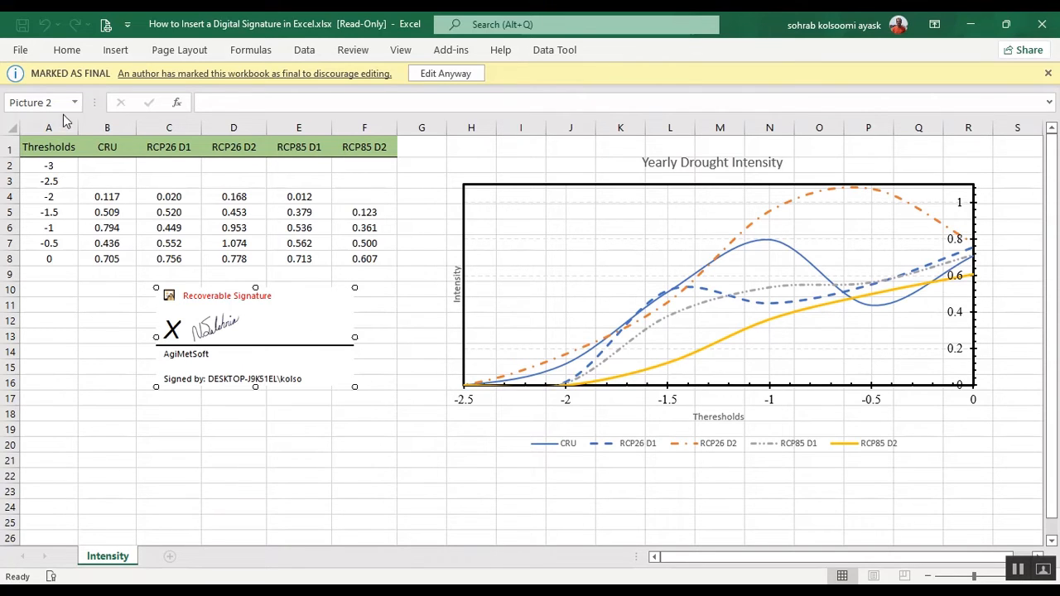
mouse_move(282, 89)
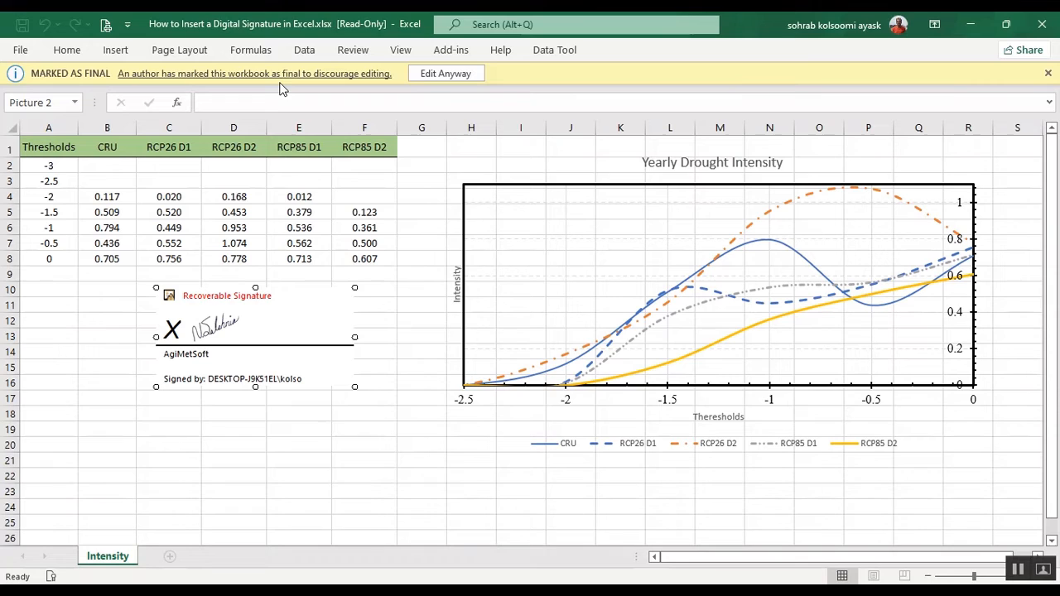
mouse_move(308, 82)
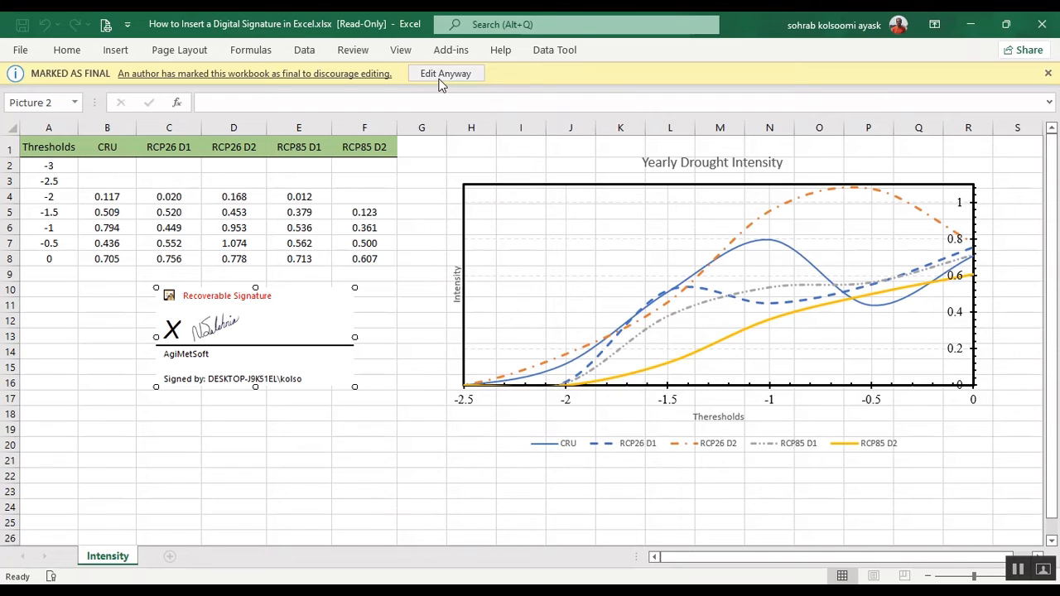
Step: Use Edit Anyway to remove the signature, leaving the workbook editable with a blank signature line
click(445, 73)
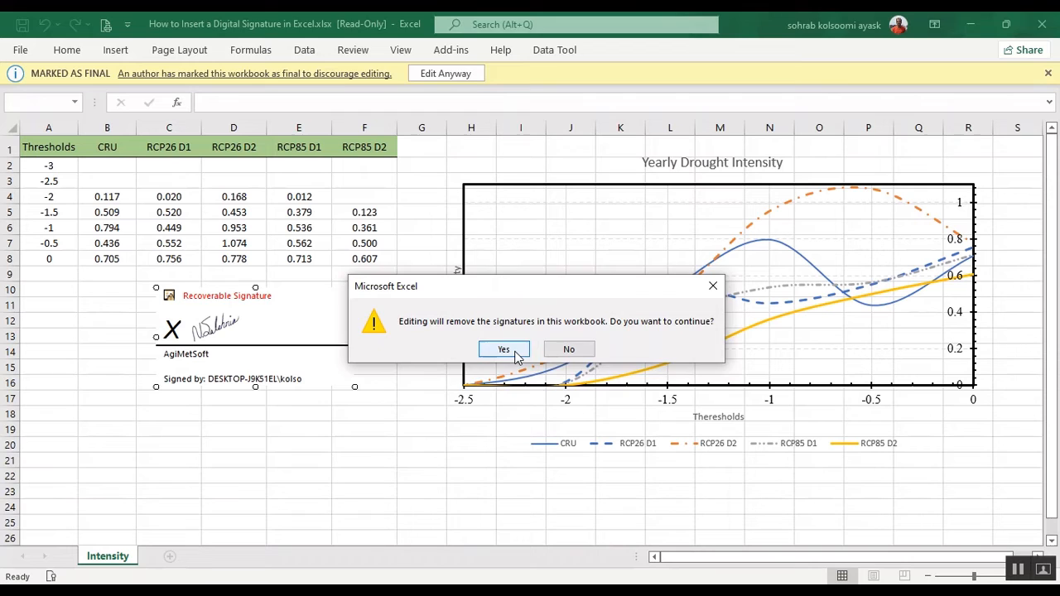
click(504, 348)
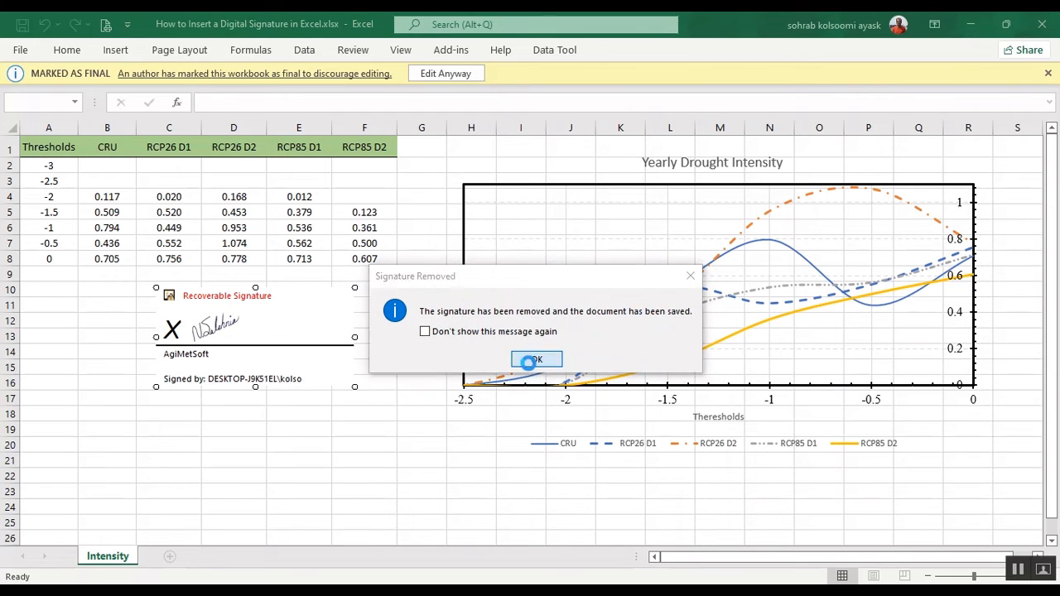
click(537, 359)
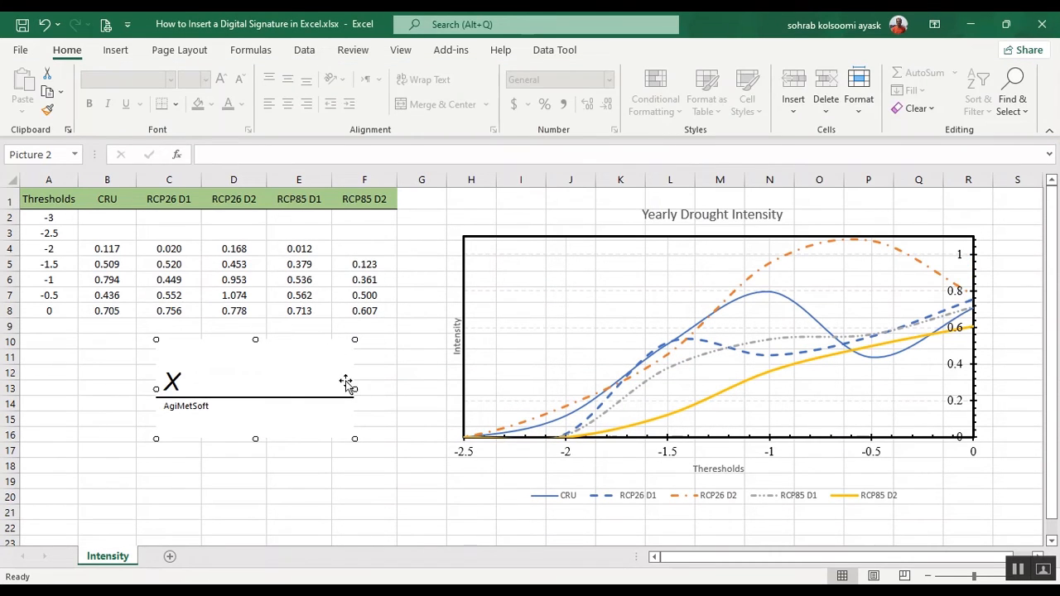
click(233, 295)
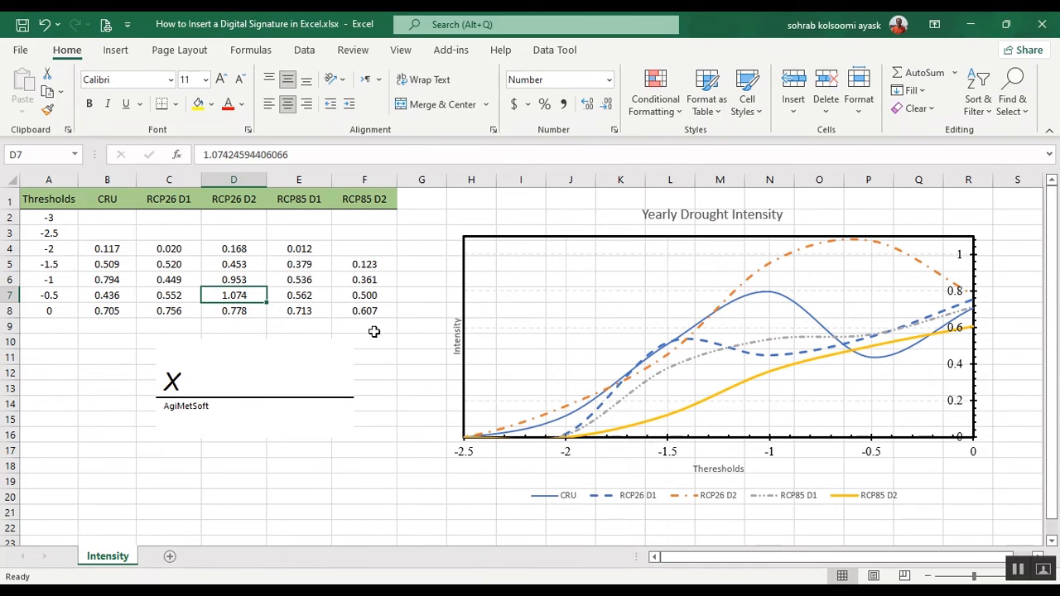
mouse_move(413, 366)
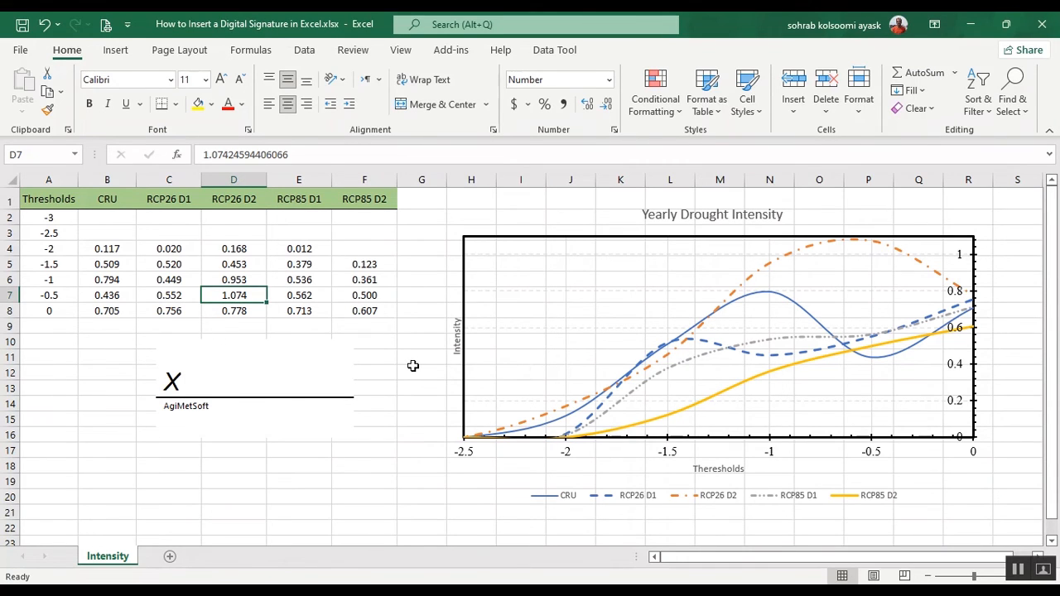
mouse_move(545, 354)
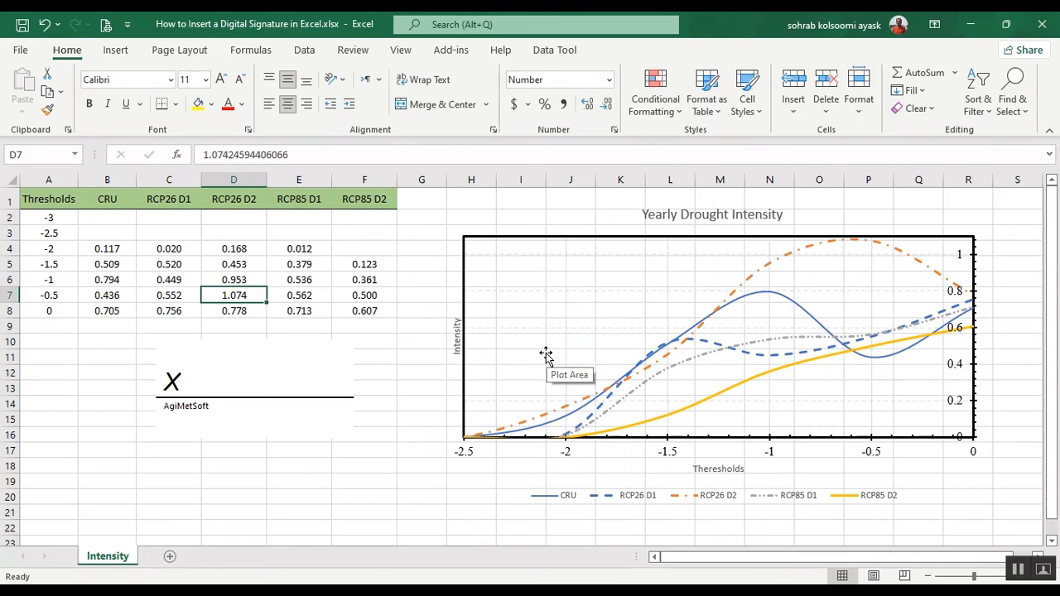
mouse_move(589, 471)
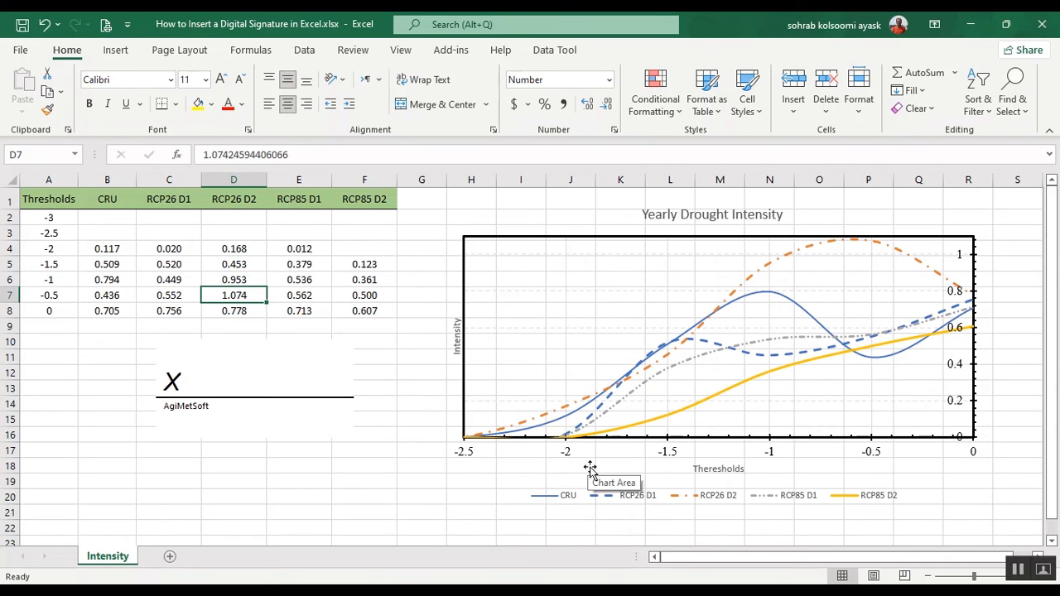
mouse_move(593, 554)
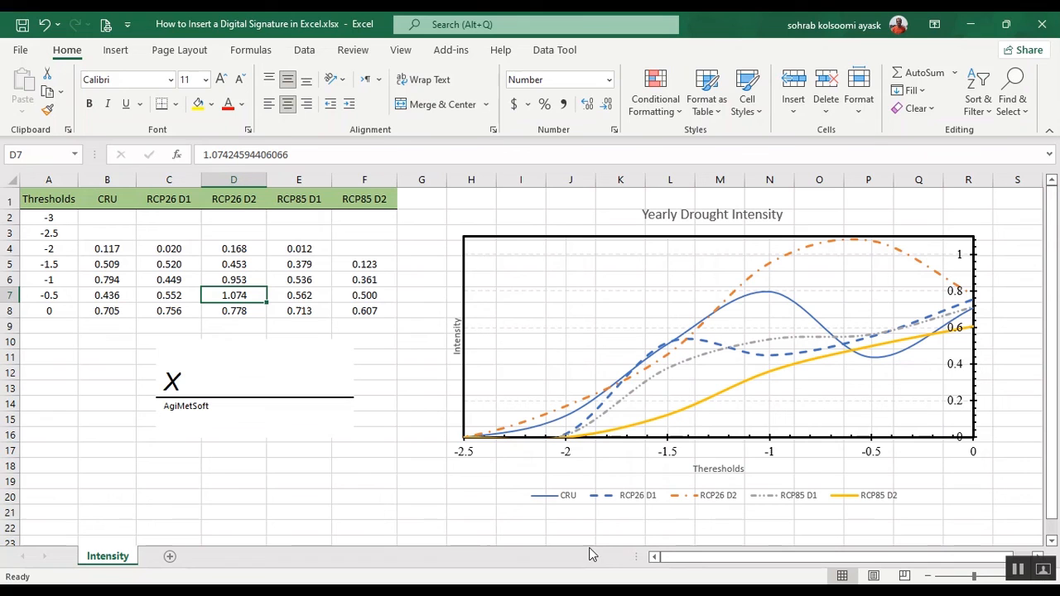
mouse_move(579, 570)
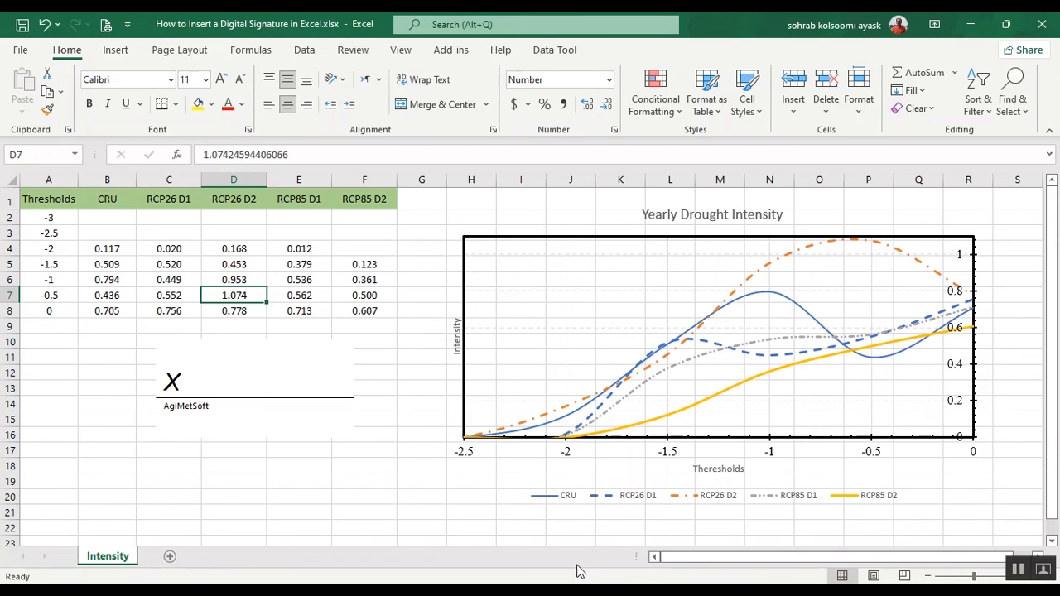